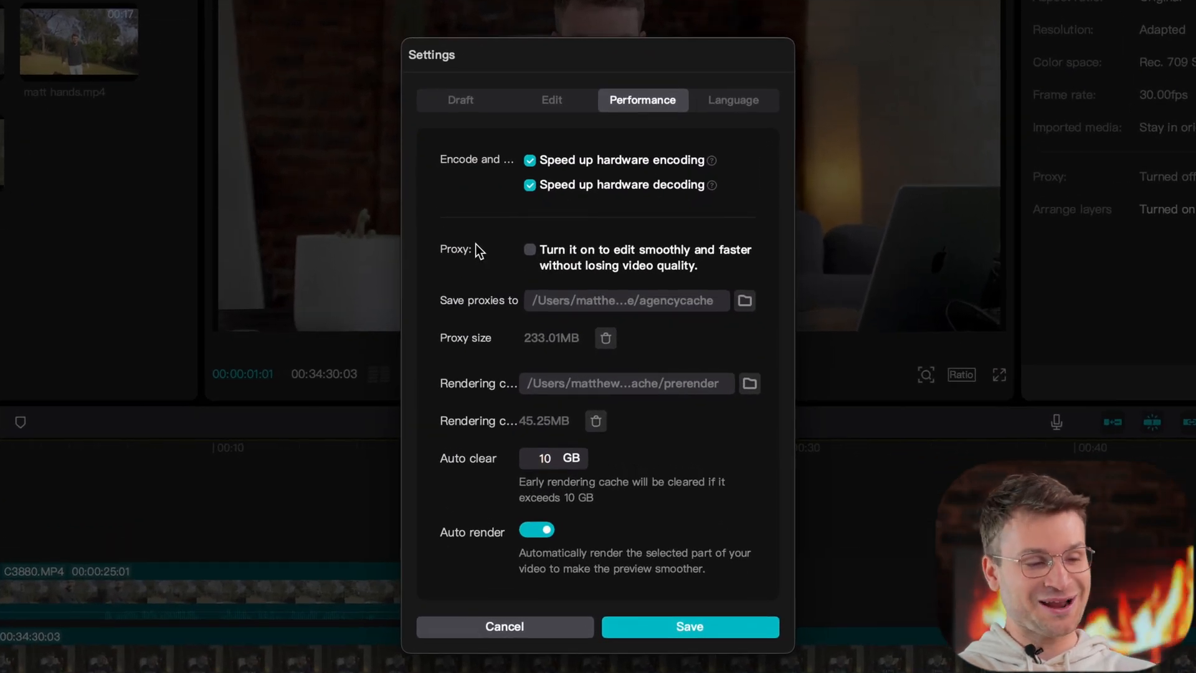
Tick the Proxy checkbox in Performance settings while leaving Auto render on
{"action": "left_click", "coordinate": [529, 250]}
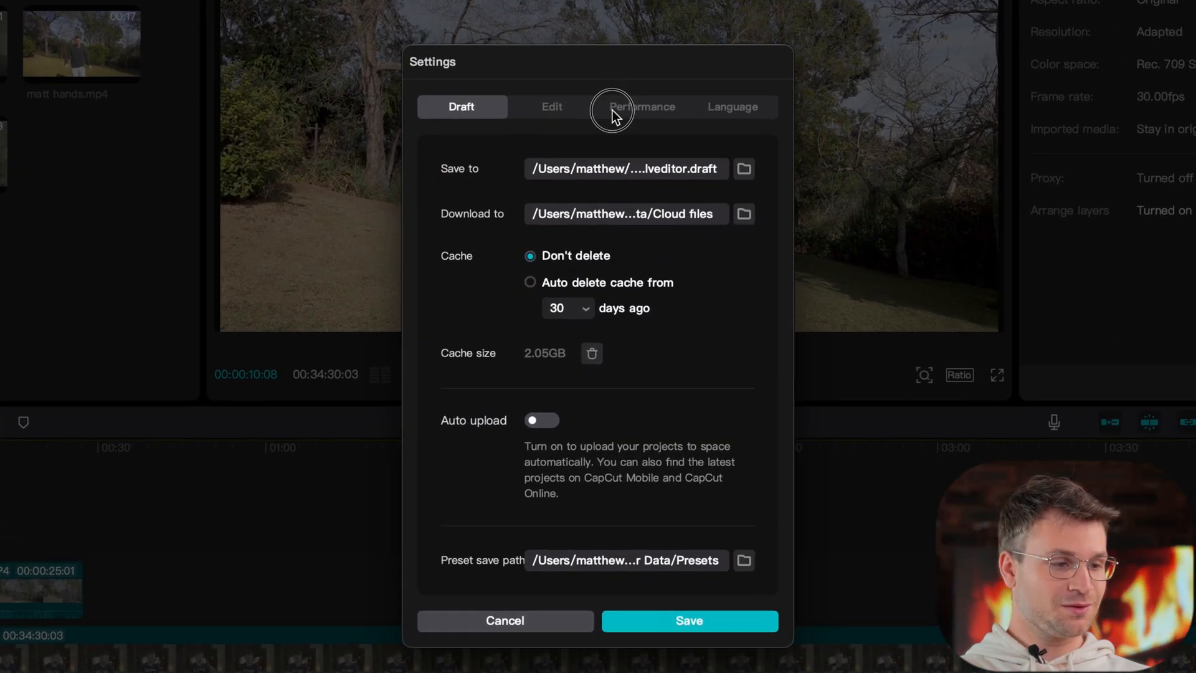
Return to the Performance tab of Settings to review its options
{"action": "left_click", "coordinate": [642, 106]}
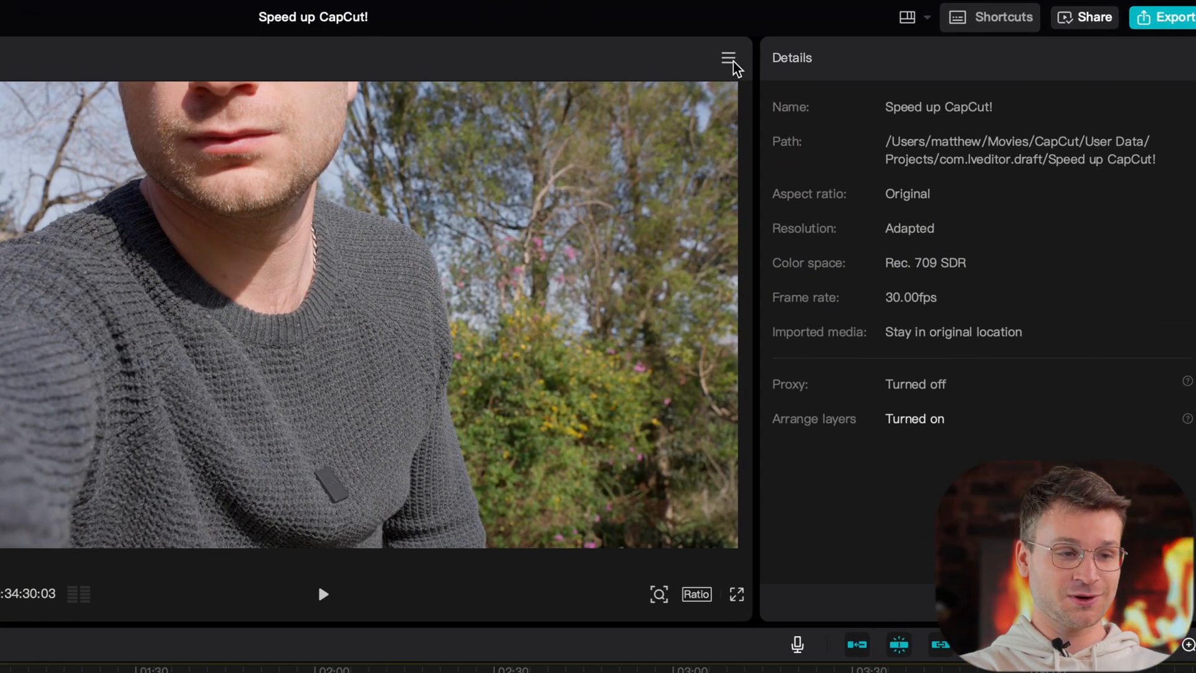
Open the player's options menu to switch preview to Best performance
{"action": "left_click", "coordinate": [727, 58]}
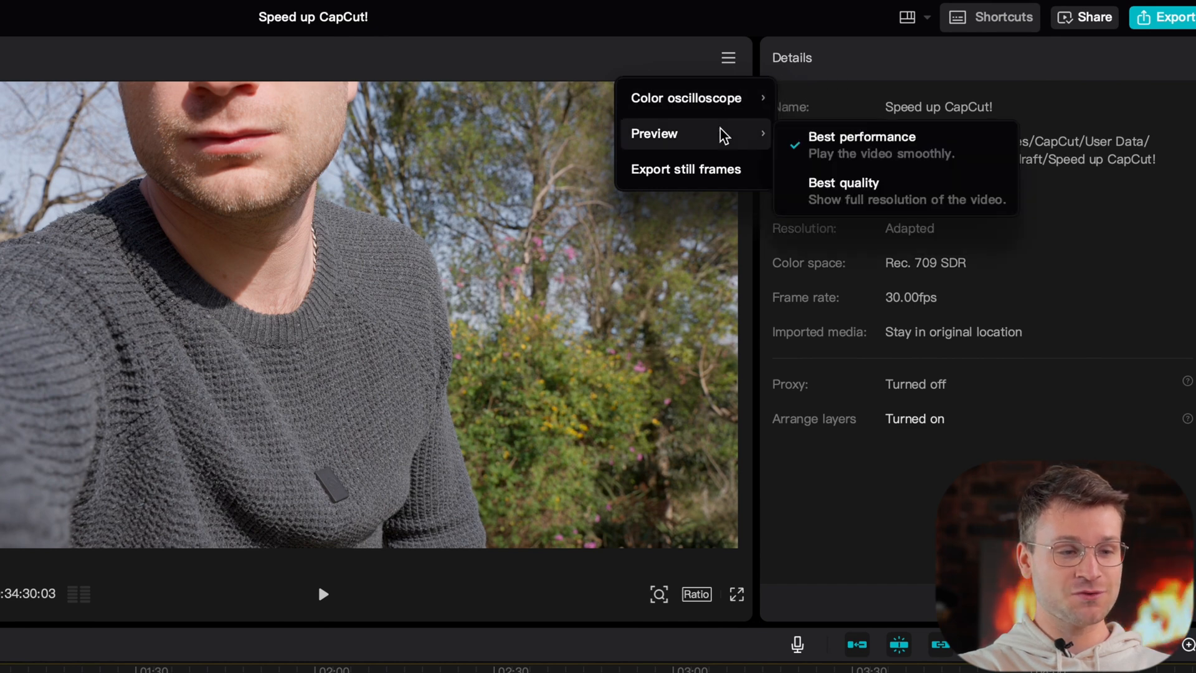
{"action": "mouse_move", "coordinate": [928, 145]}
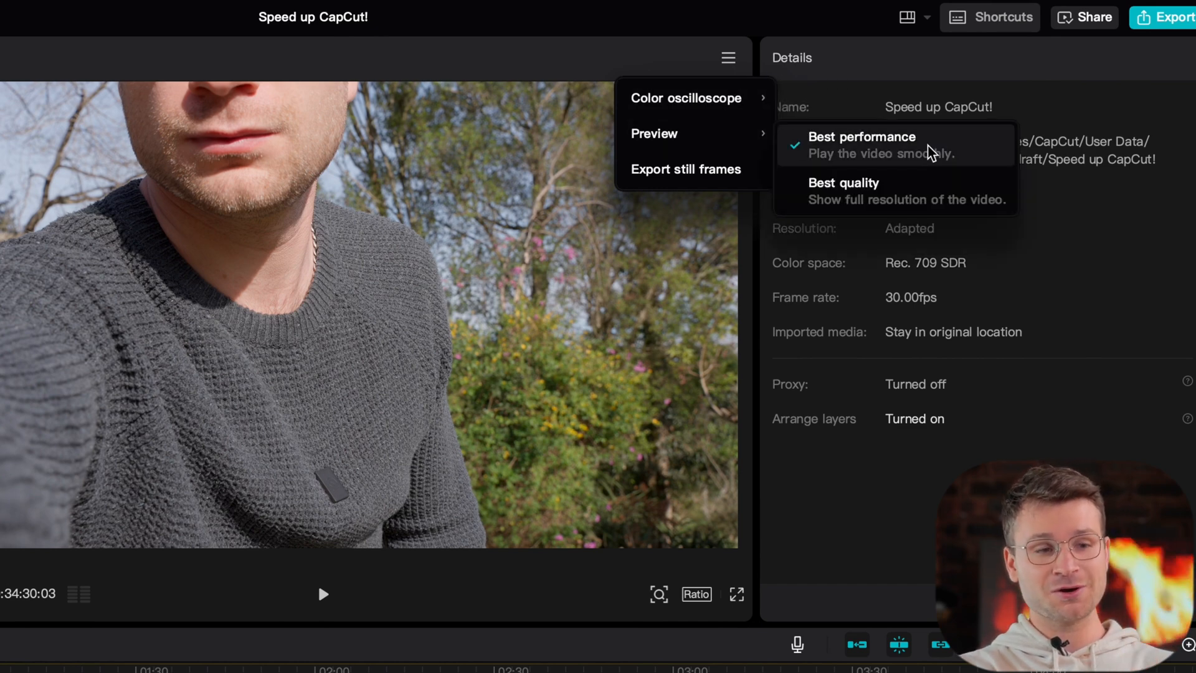
{"action": "mouse_move", "coordinate": [913, 194]}
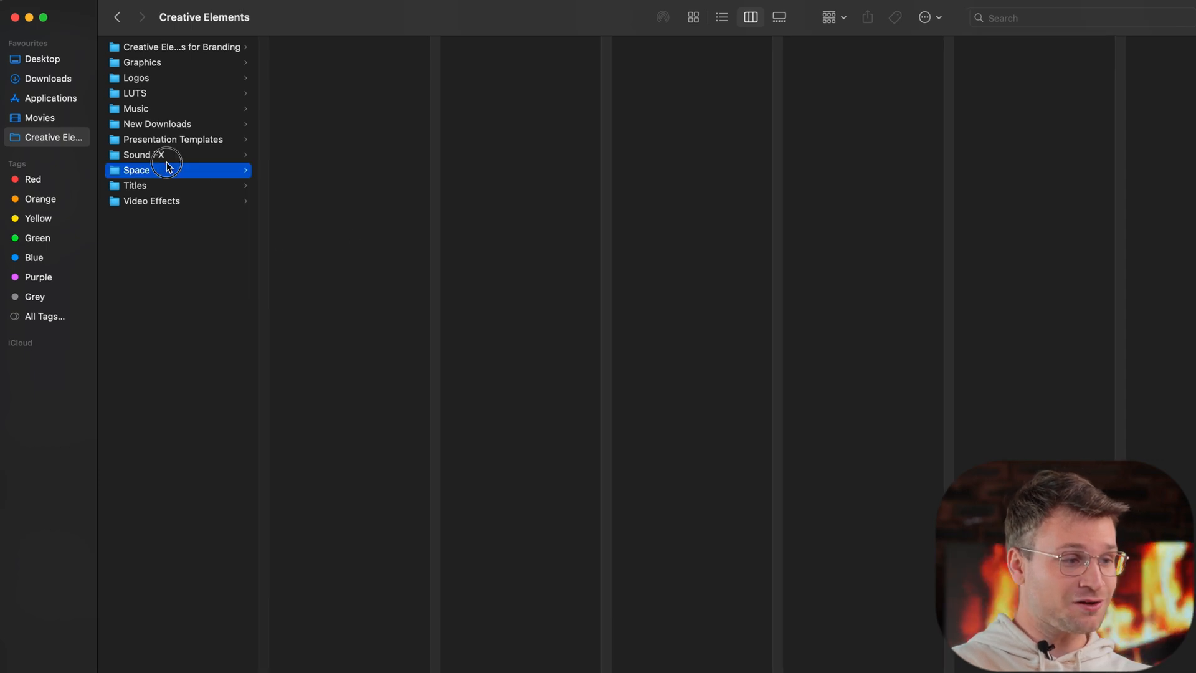
Browse Sound FX, its NATURE folder and the glitch-pack-K5XNCZP sounds
{"action": "left_click", "coordinate": [144, 153]}
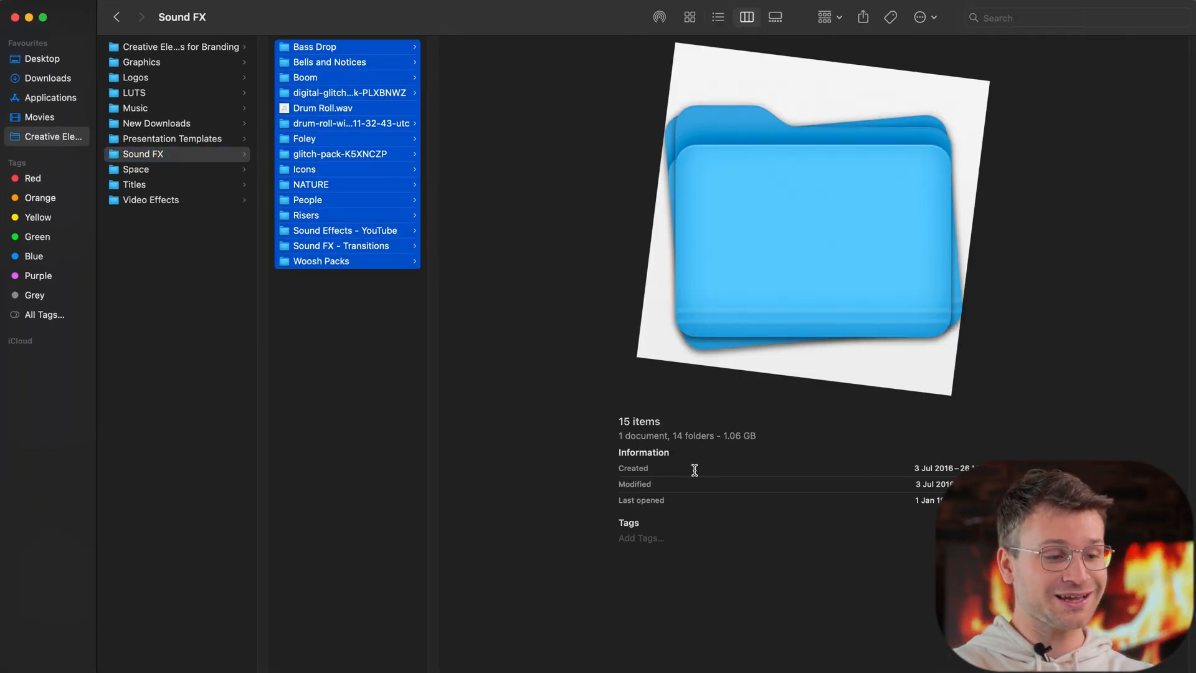
{"action": "left_click", "coordinate": [310, 184]}
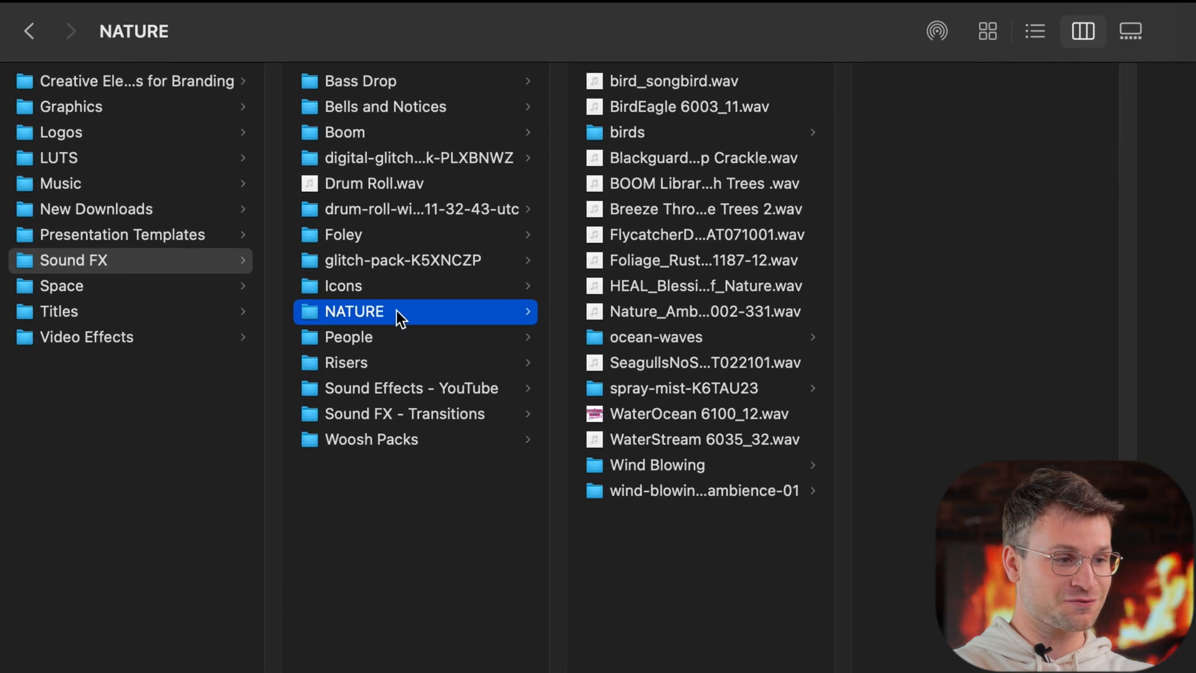
{"action": "left_click", "coordinate": [403, 259]}
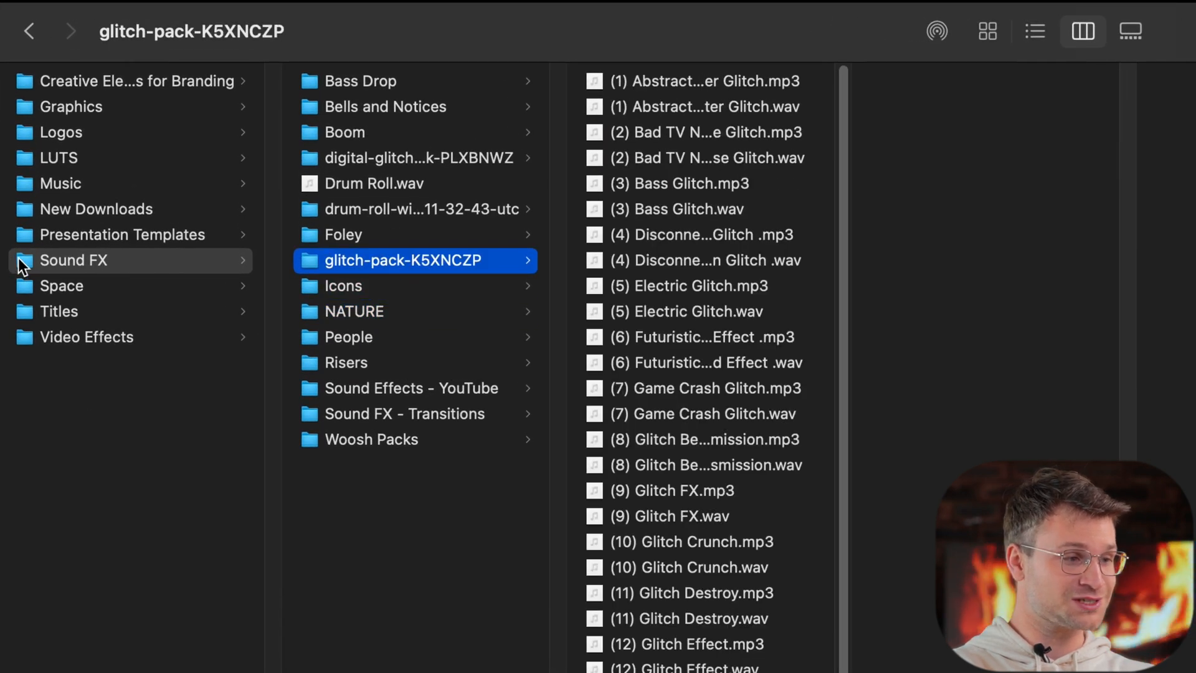
{"action": "left_click", "coordinate": [127, 234]}
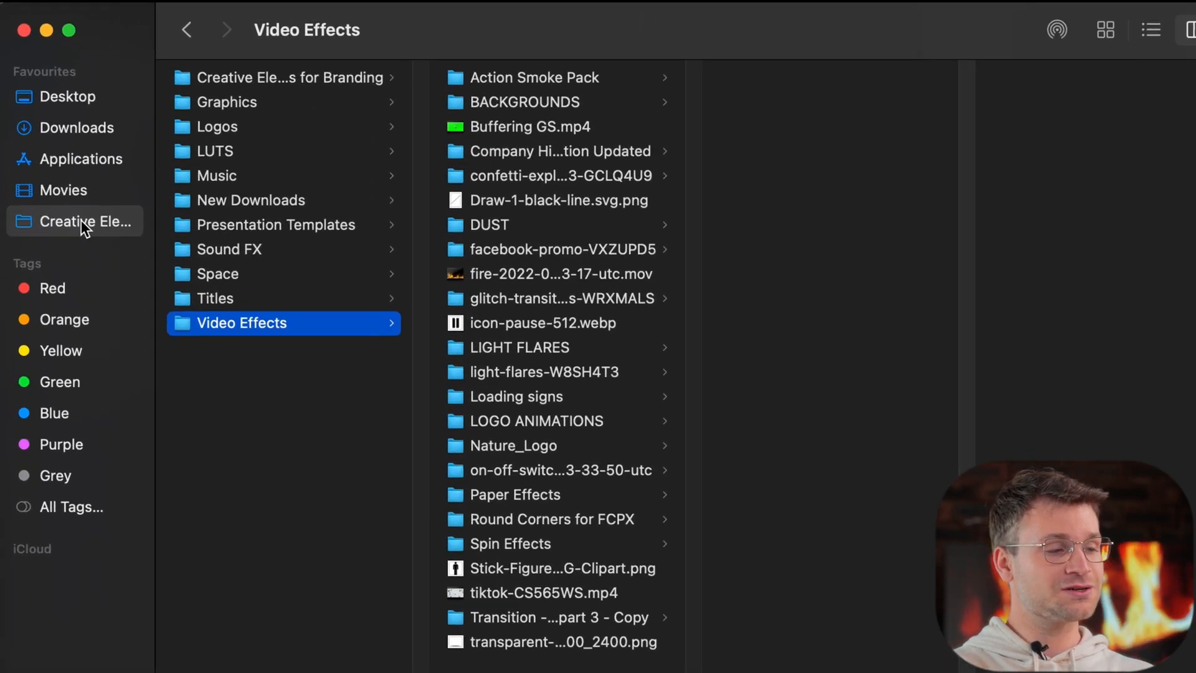
Go back to Creative Elements and open Video Effects, then LUTS
{"action": "left_click", "coordinate": [89, 221]}
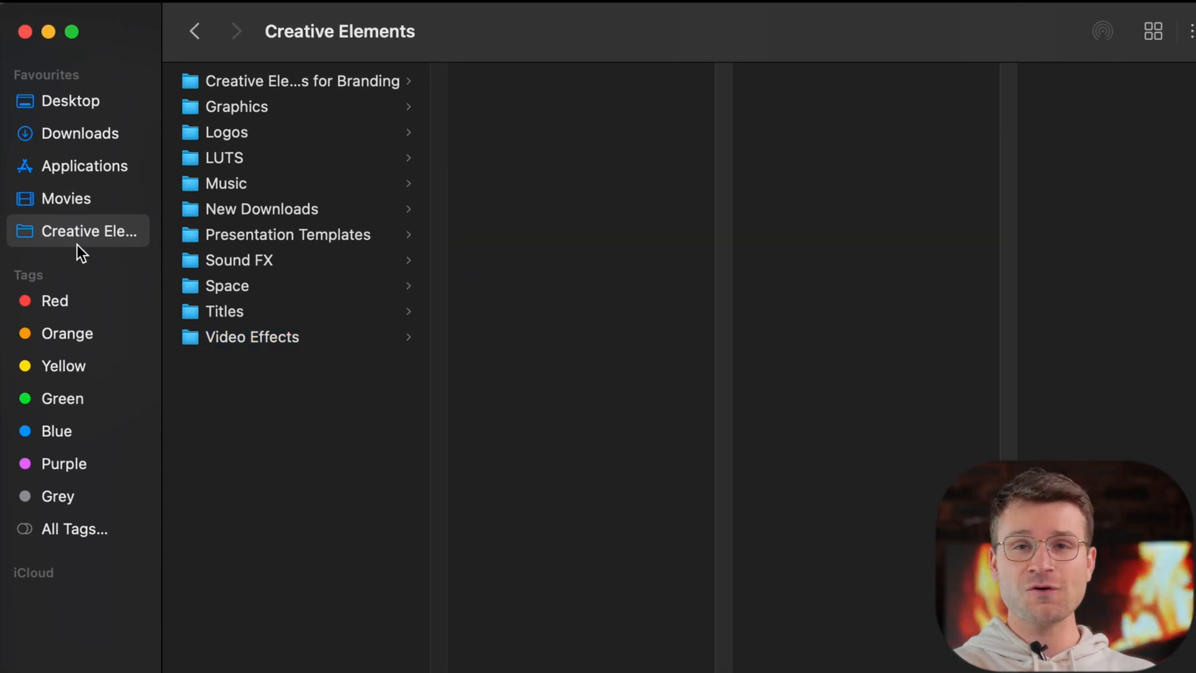
{"action": "mouse_move", "coordinate": [360, 285]}
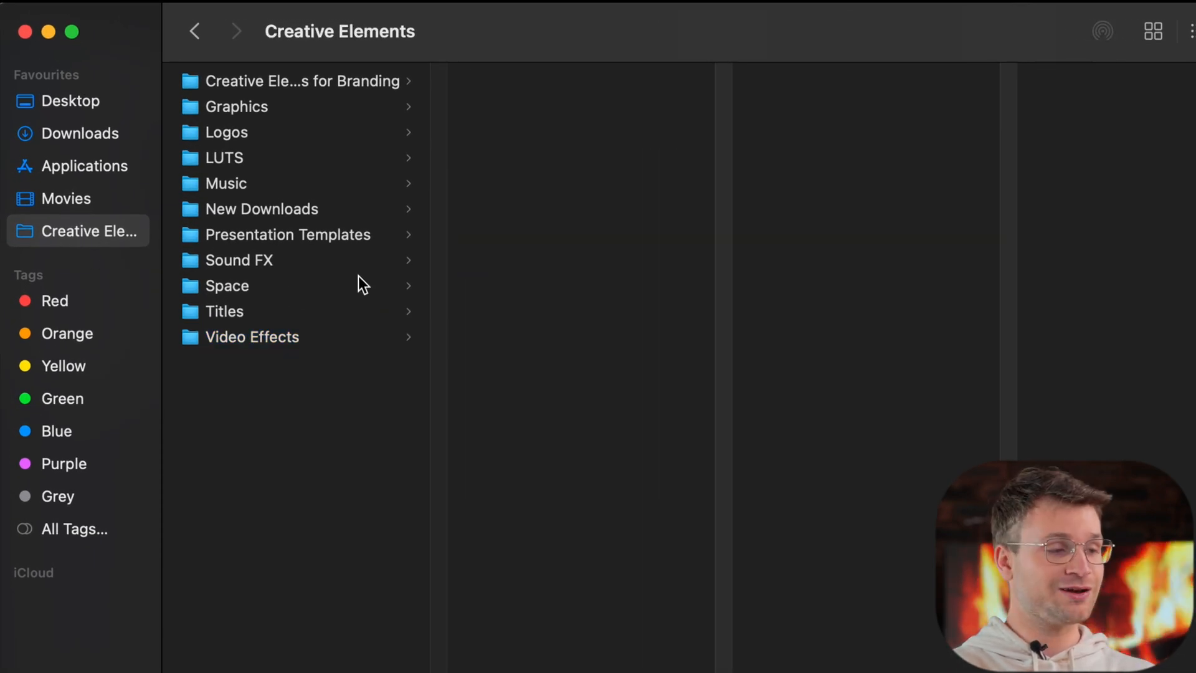
{"action": "left_click", "coordinate": [252, 336]}
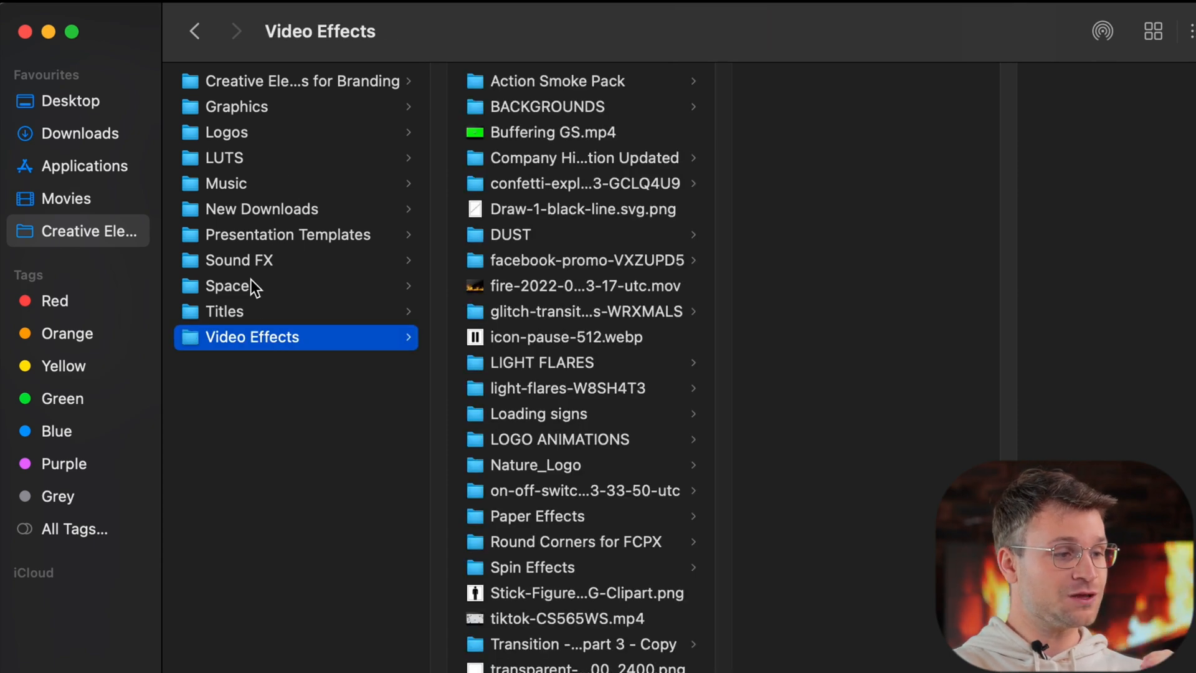
{"action": "left_click", "coordinate": [224, 157]}
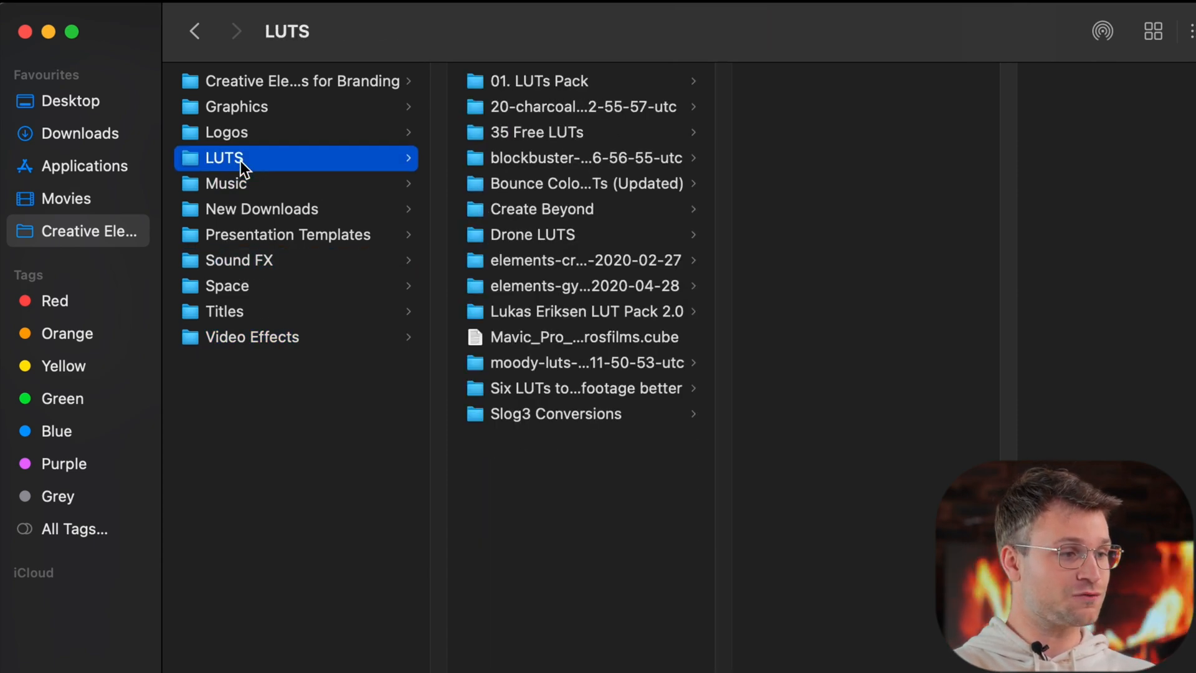
{"action": "mouse_move", "coordinate": [245, 124]}
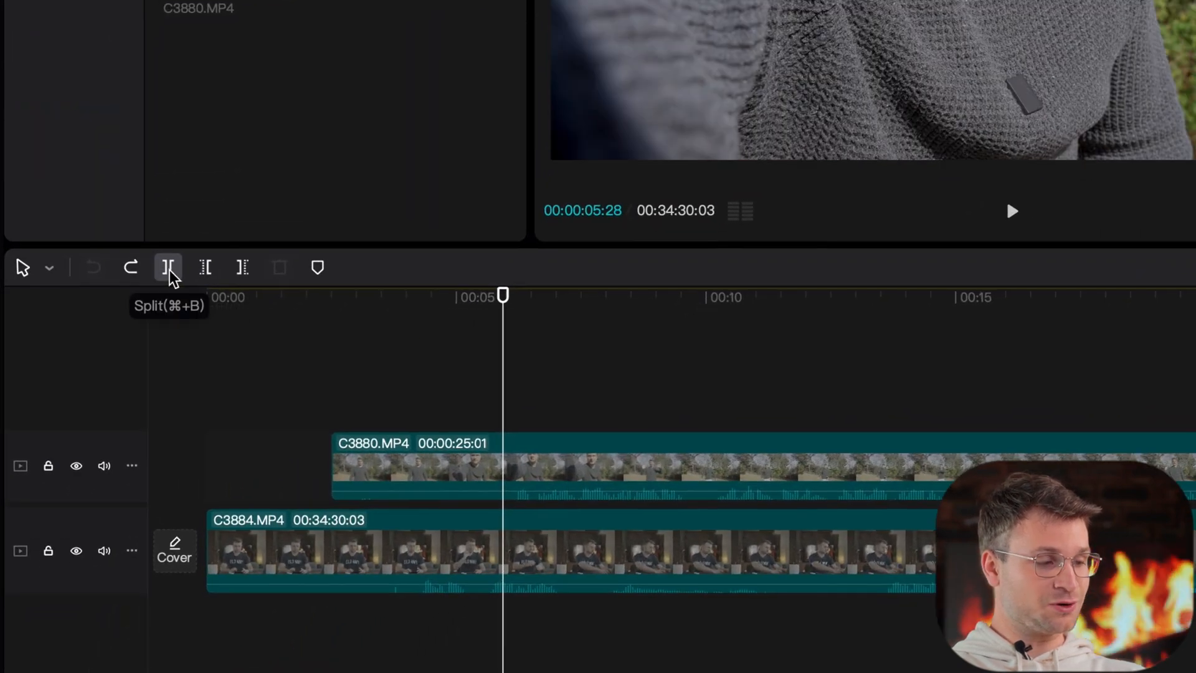
Split C3880.MP4 at the playhead to shorten it to about 15 seconds
{"action": "left_click", "coordinate": [169, 267]}
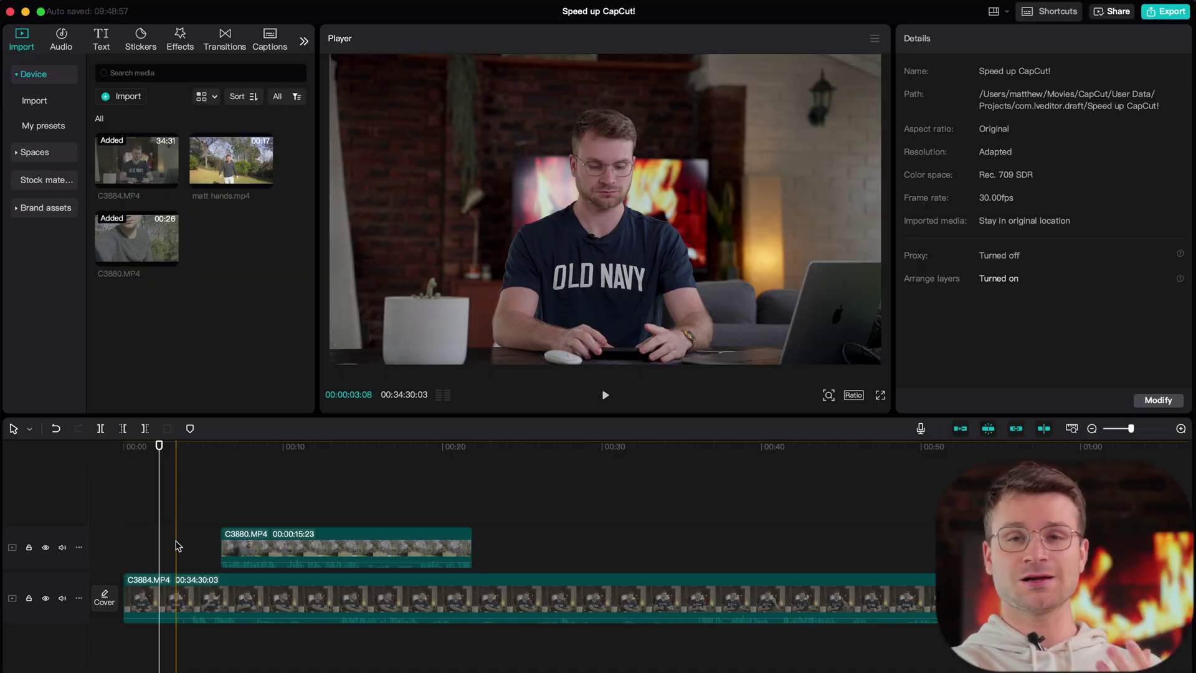
Play the footage from near the start at double, then quadruple speed
{"action": "left_click", "coordinate": [604, 394]}
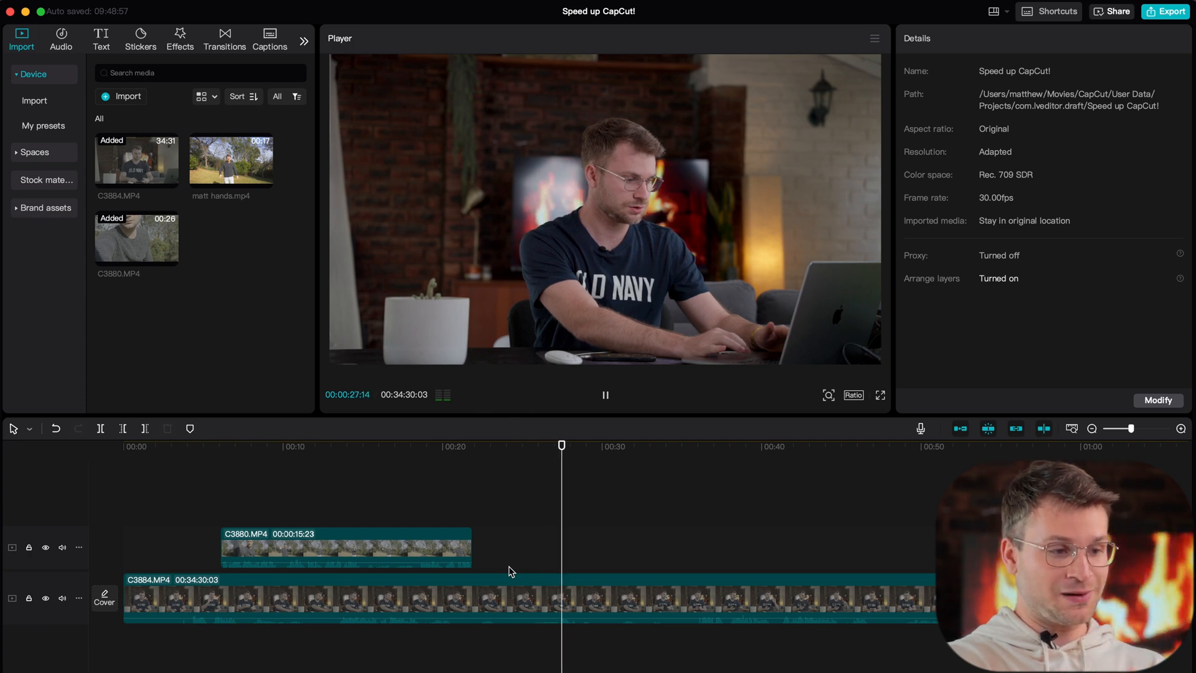
{"action": "key", "text": "l"}
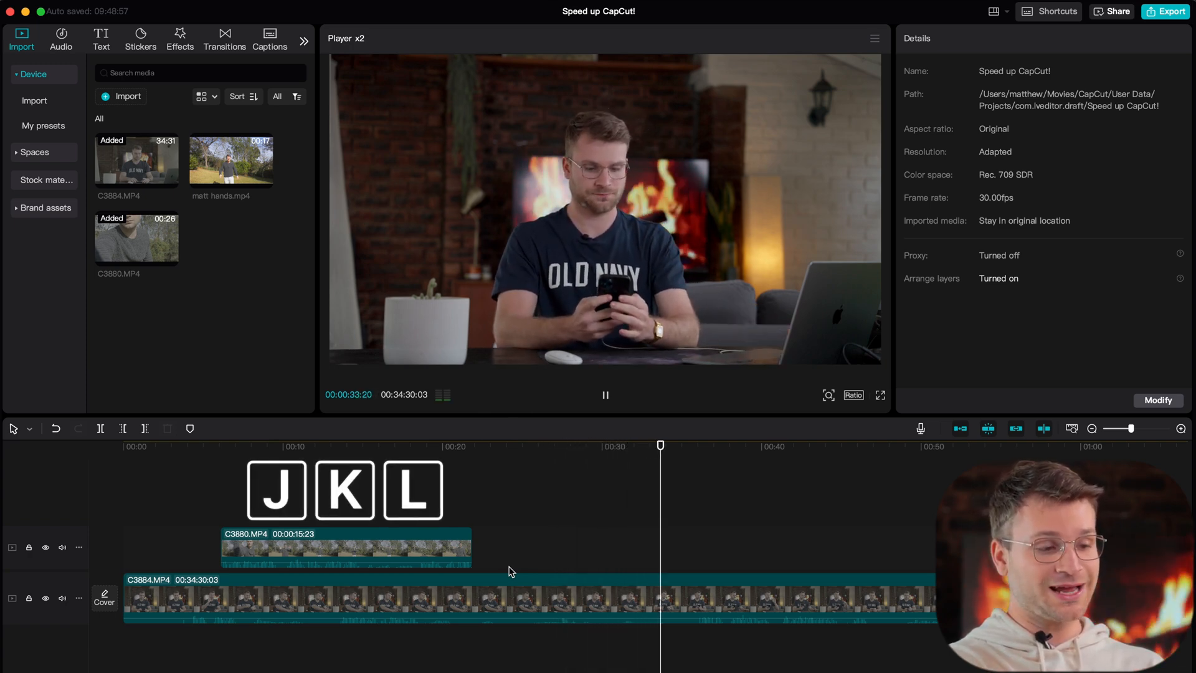
{"action": "left_click", "coordinate": [605, 394]}
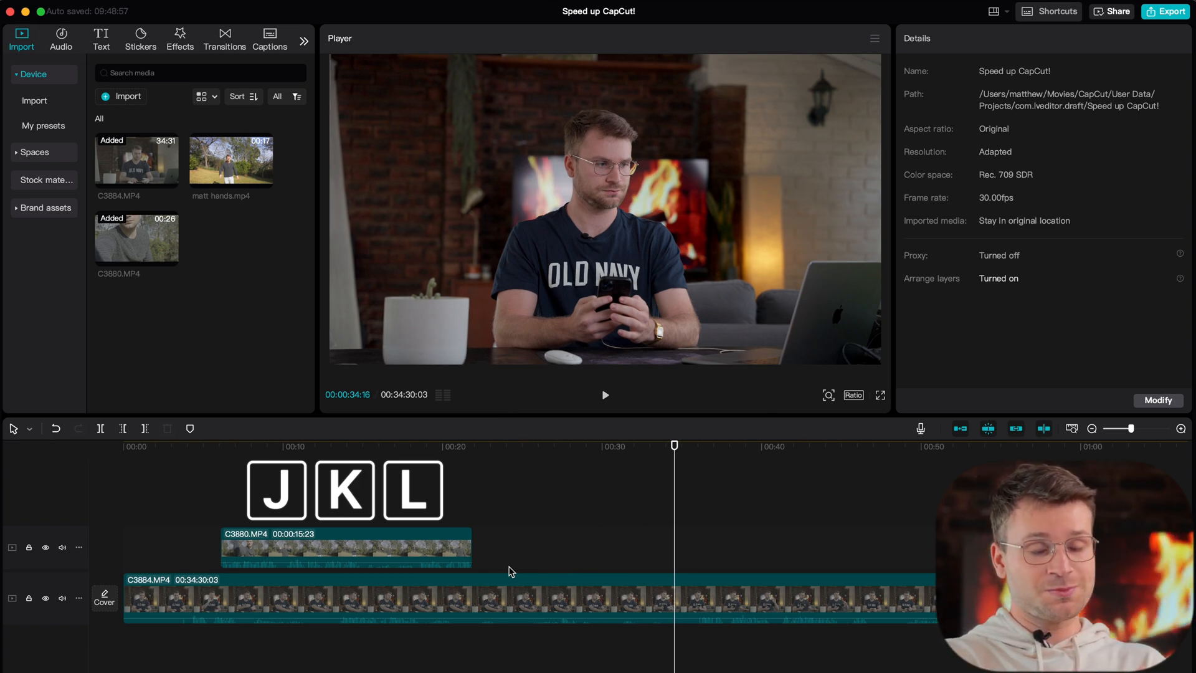
{"action": "left_click", "coordinate": [604, 394]}
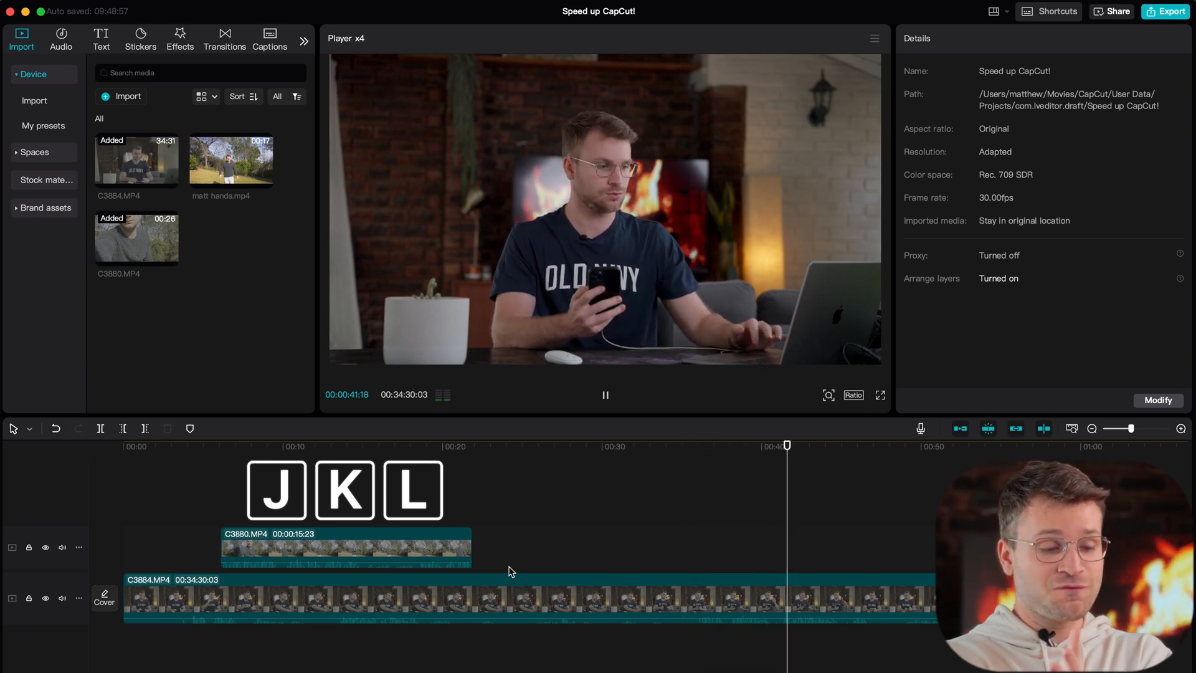
{"action": "left_click", "coordinate": [604, 395]}
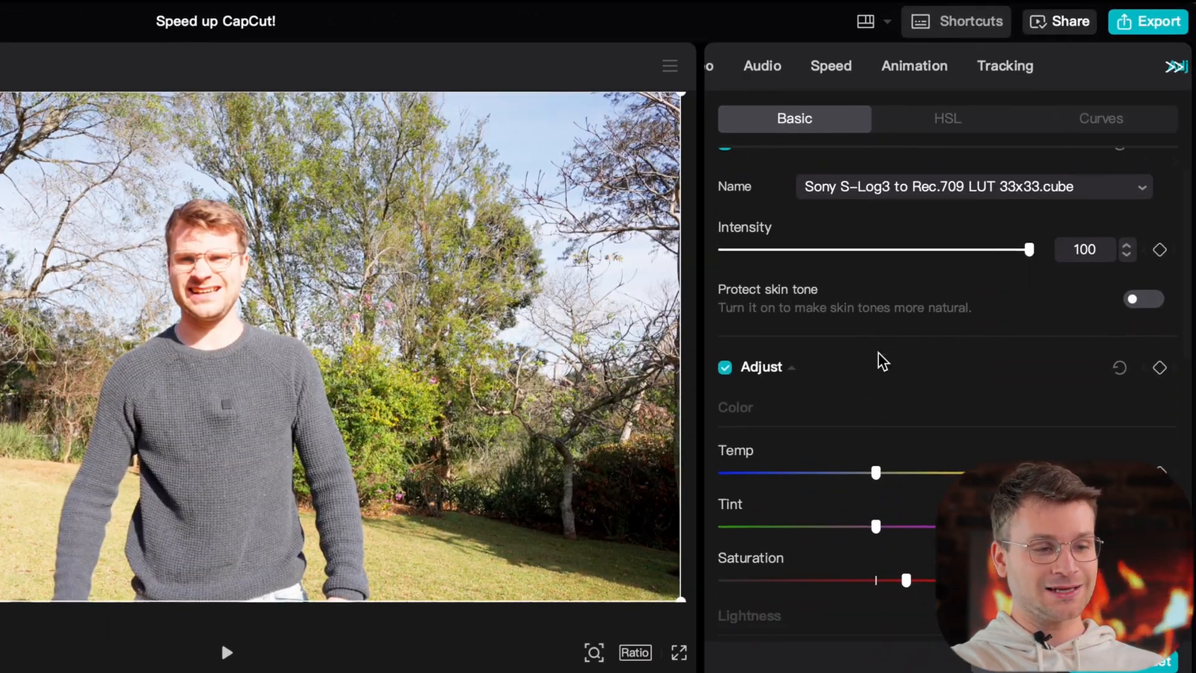
Review the Basic adjustment settings and save them as a custom preset
{"action": "scroll", "scroll_direction": "down", "scroll_amount": 3}
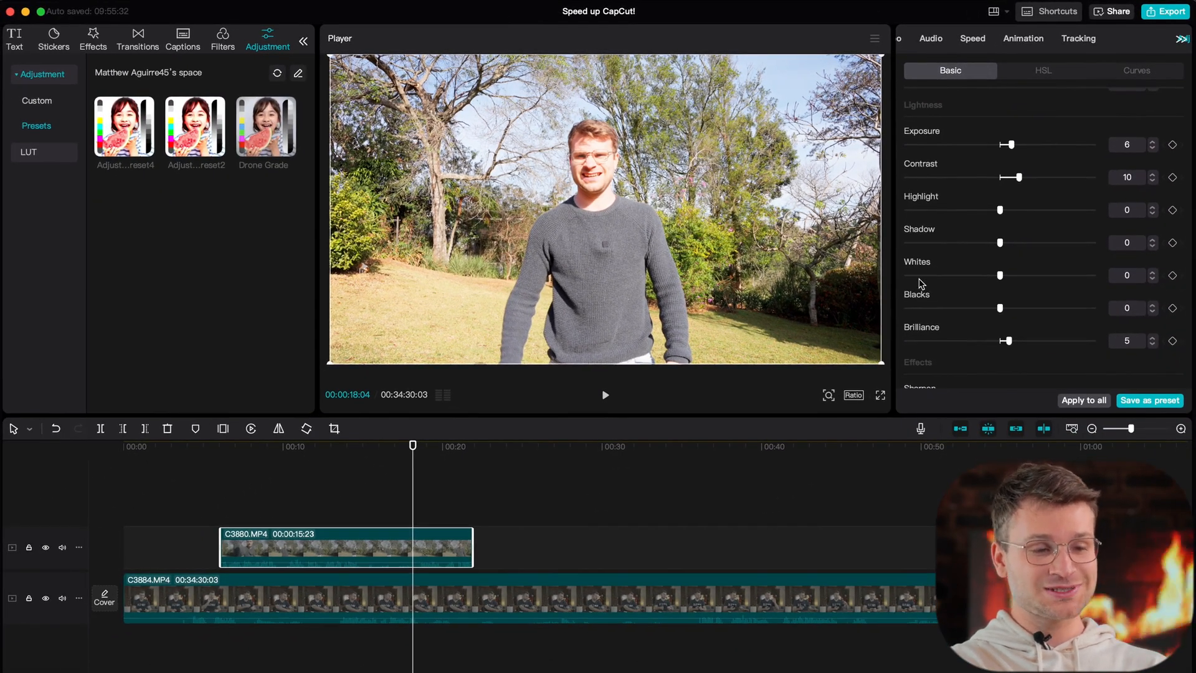
{"action": "scroll", "scroll_direction": "down", "scroll_amount": 3}
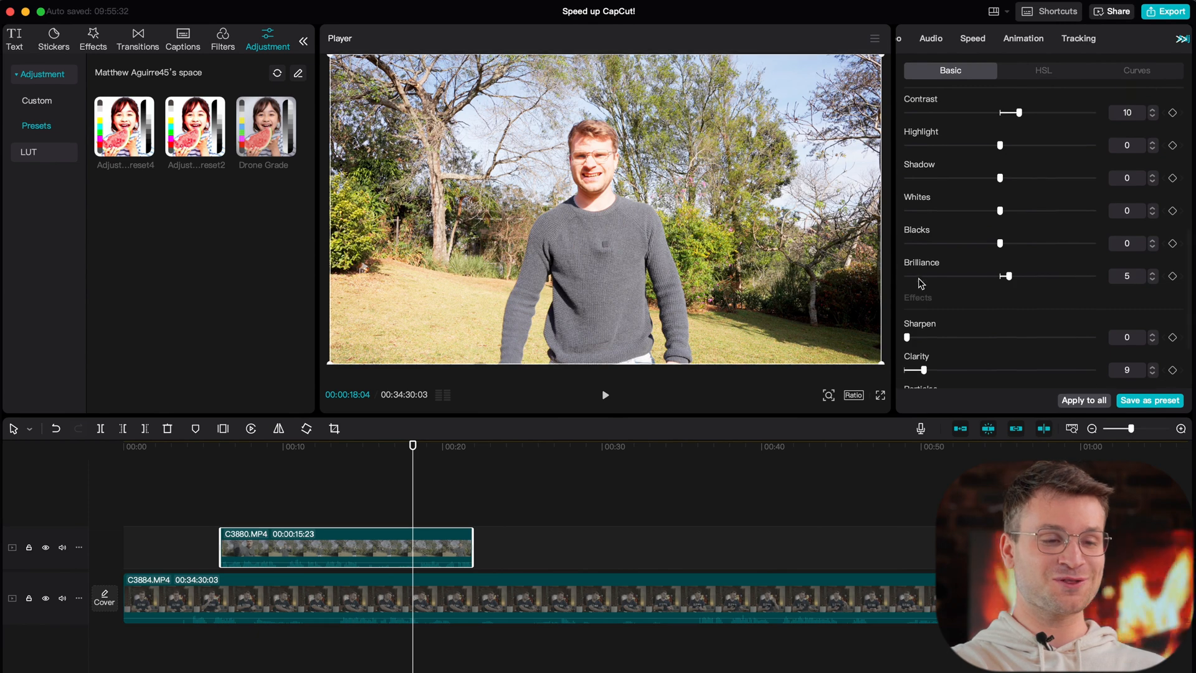
{"action": "scroll", "scroll_direction": "up", "scroll_amount": 3}
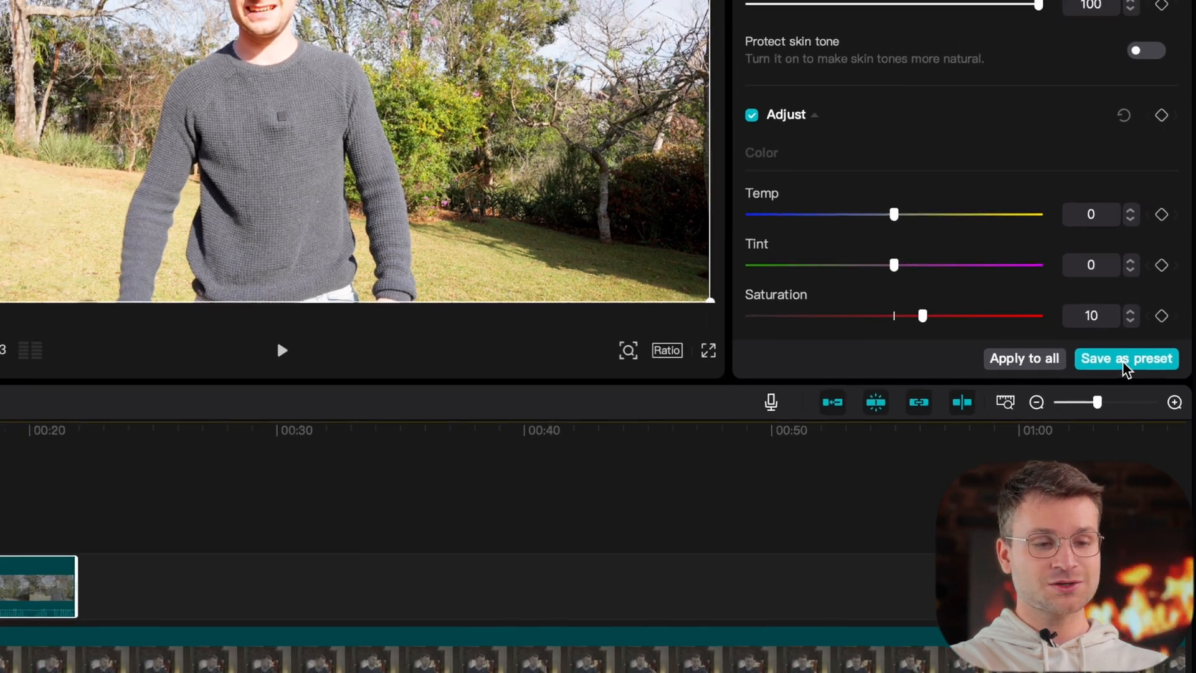
{"action": "left_click", "coordinate": [1125, 359]}
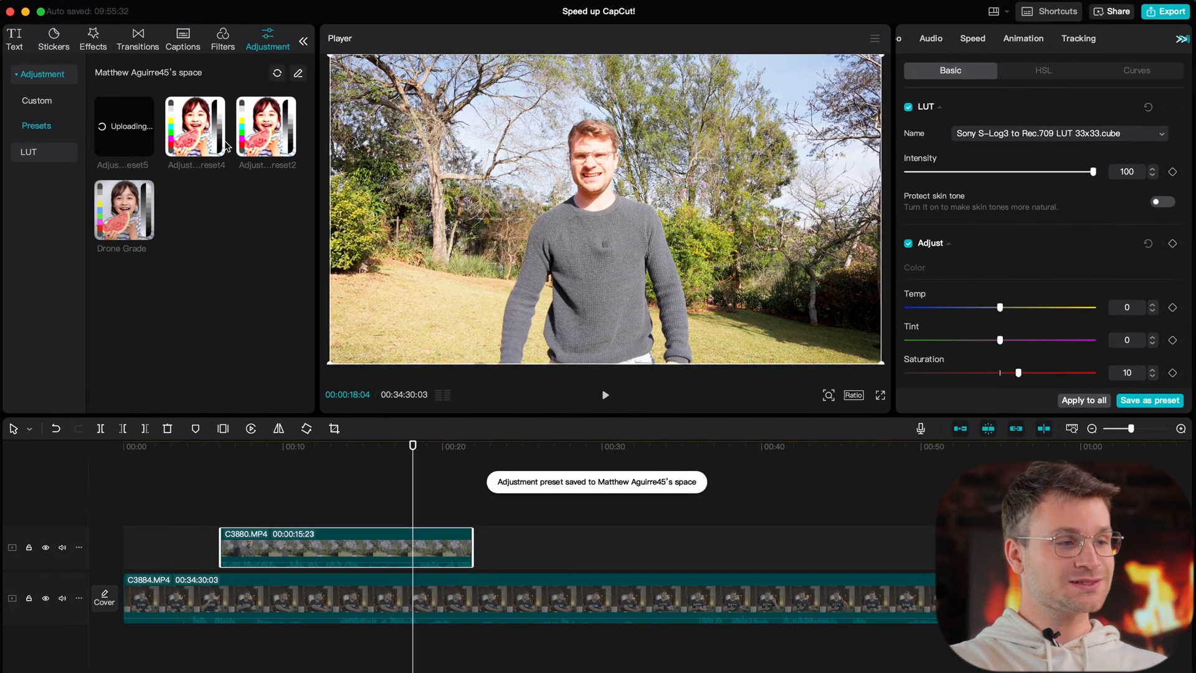
Add the newest preset from Adjustment > Presets to the timeline over the desk footage
{"action": "left_click", "coordinate": [366, 21]}
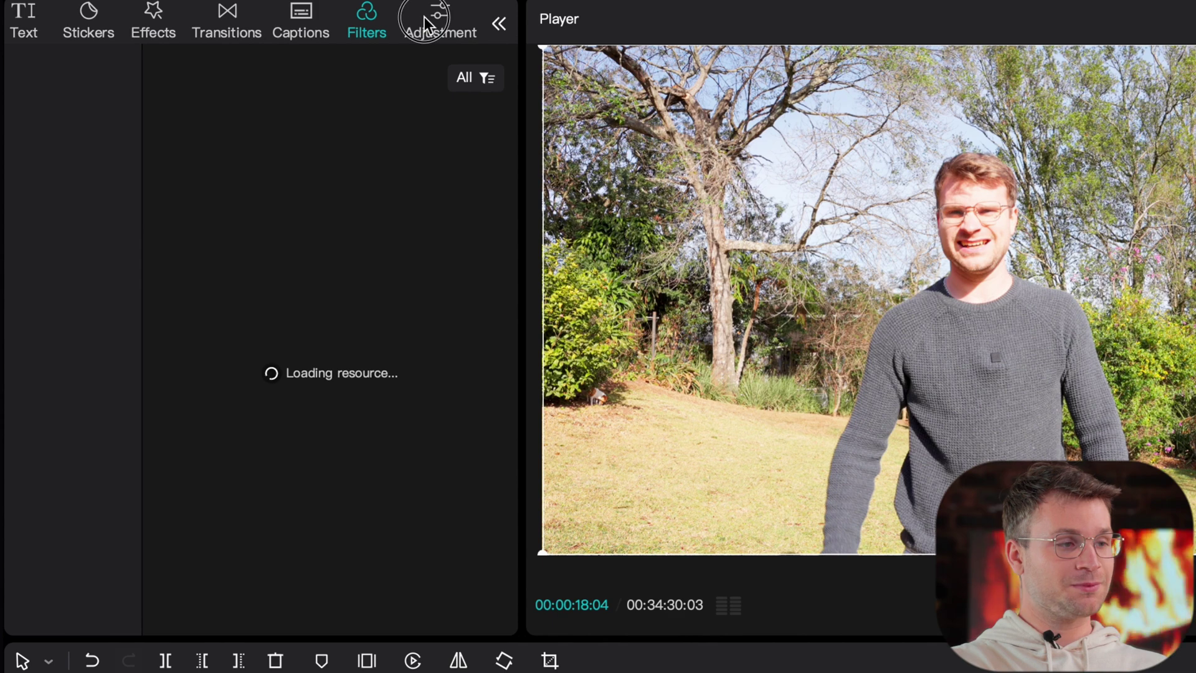
{"action": "left_click", "coordinate": [439, 20]}
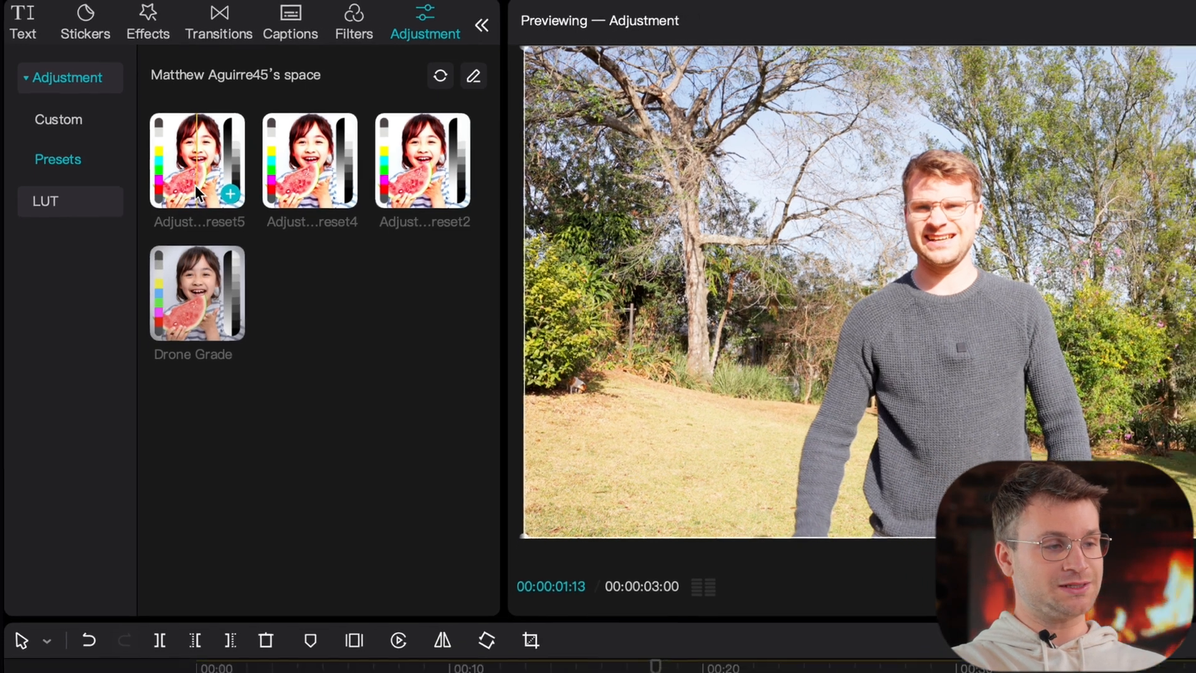
{"action": "left_click", "coordinate": [196, 159]}
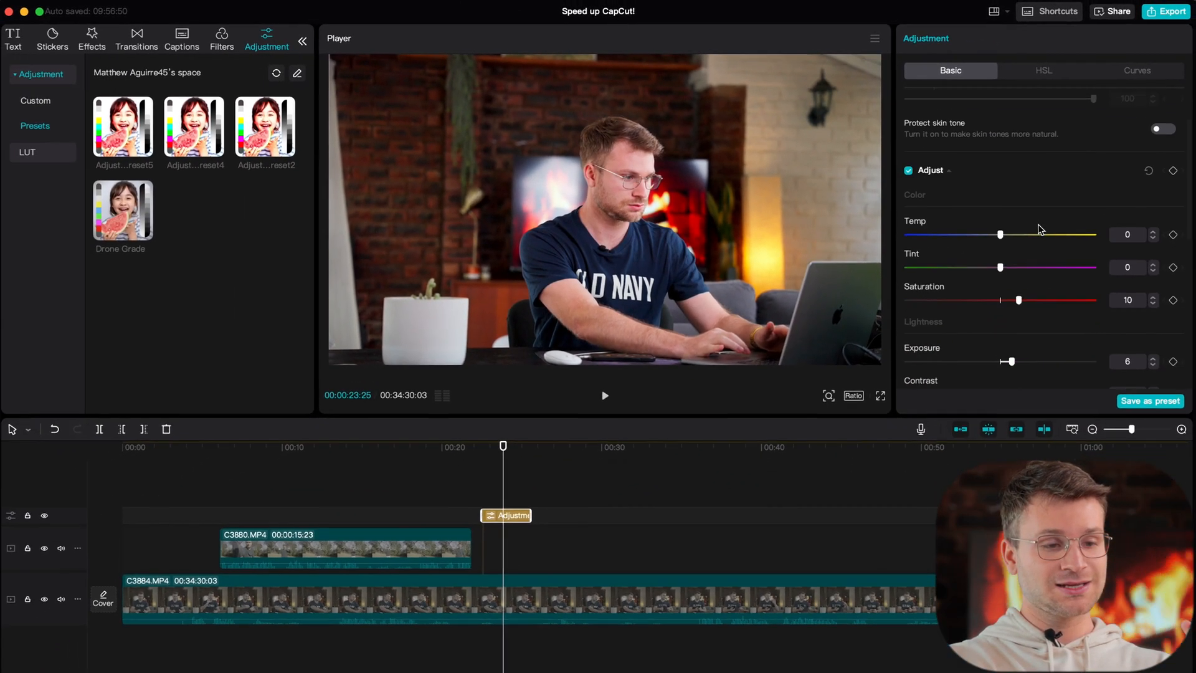
{"action": "scroll", "scroll_direction": "down", "scroll_amount": 3}
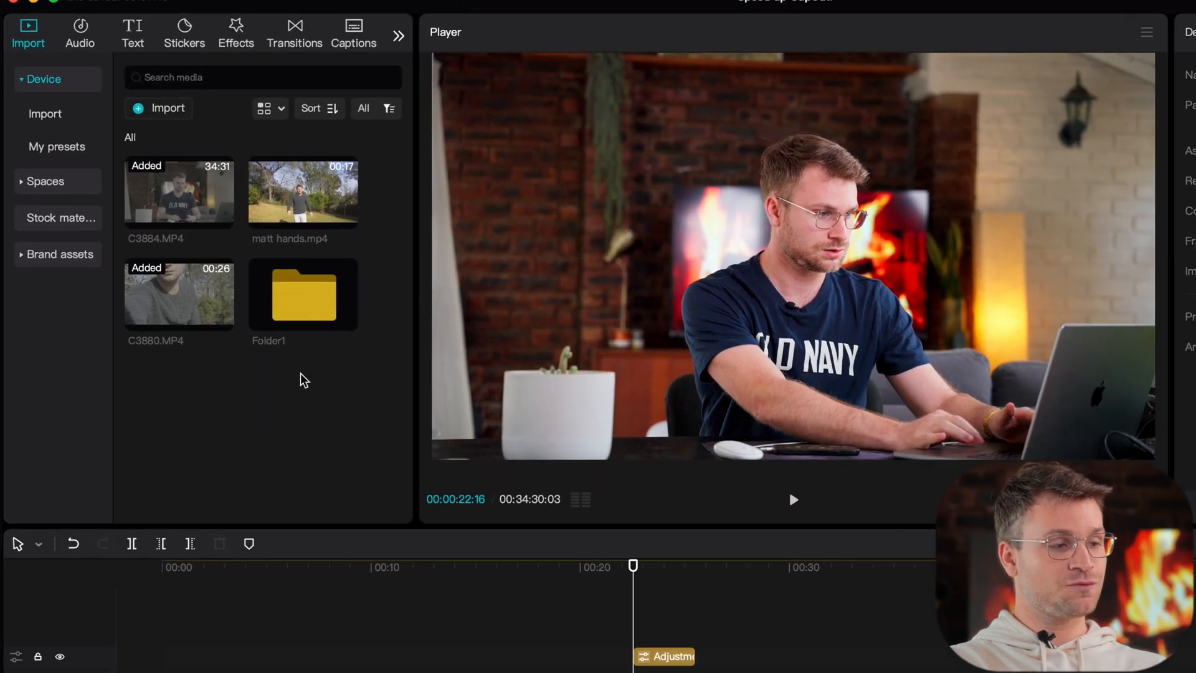
Open the new empty Folder1, then return to the All media list
{"action": "left_click", "coordinate": [232, 239]}
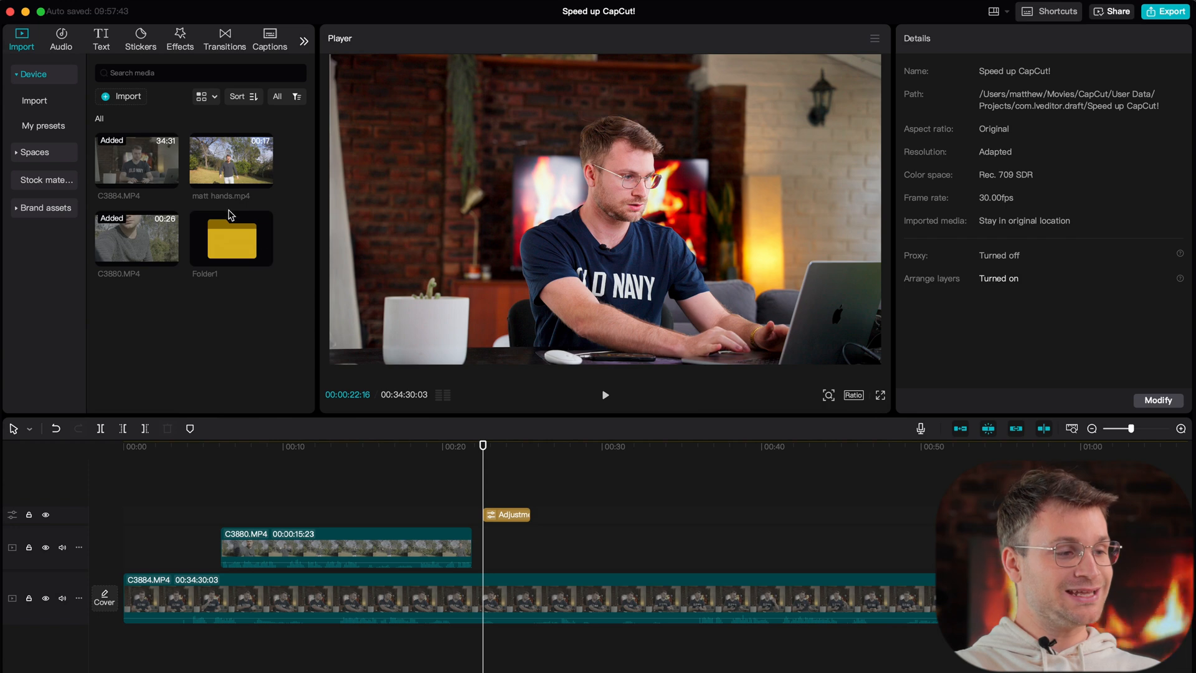
{"action": "double_click", "coordinate": [231, 238]}
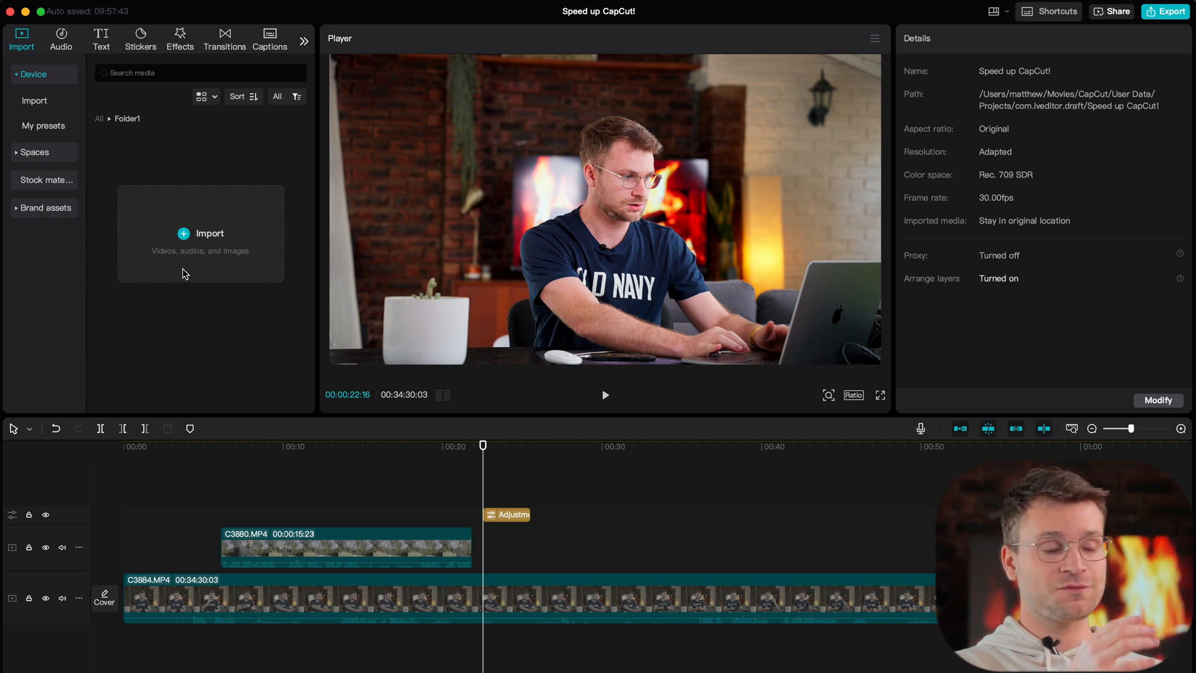
{"action": "left_click", "coordinate": [97, 118]}
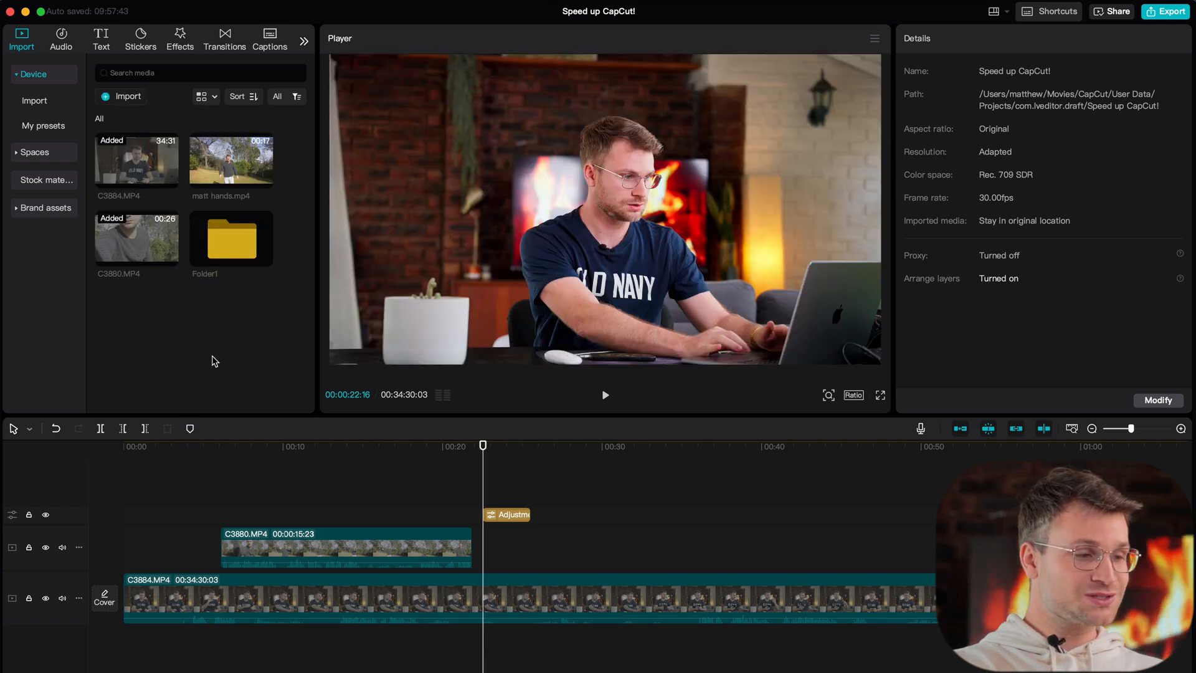